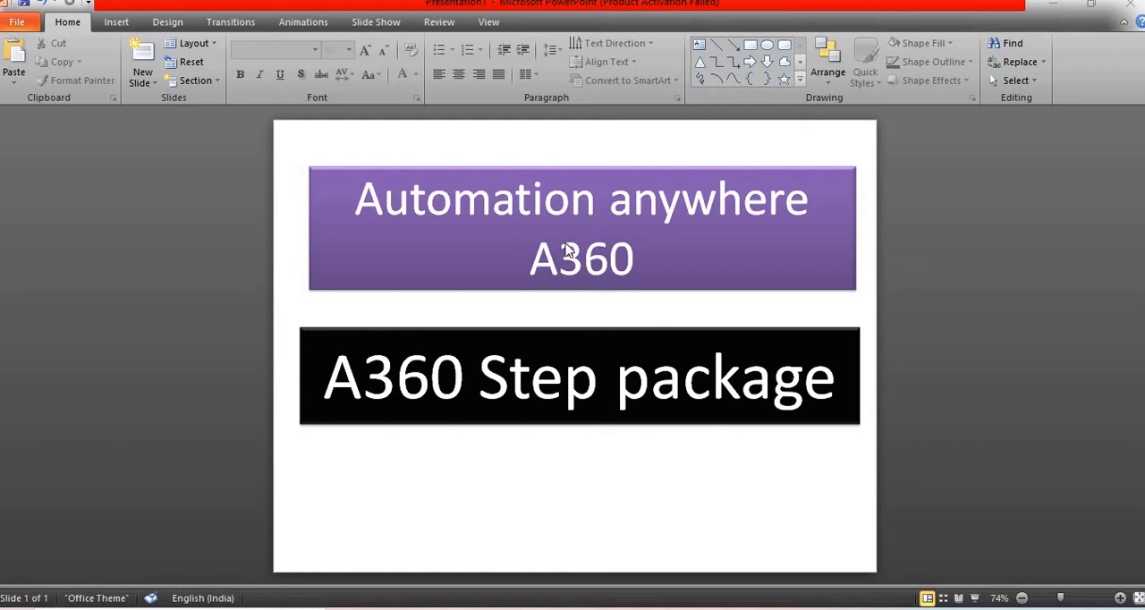
pyautogui.moveTo(549, 405)
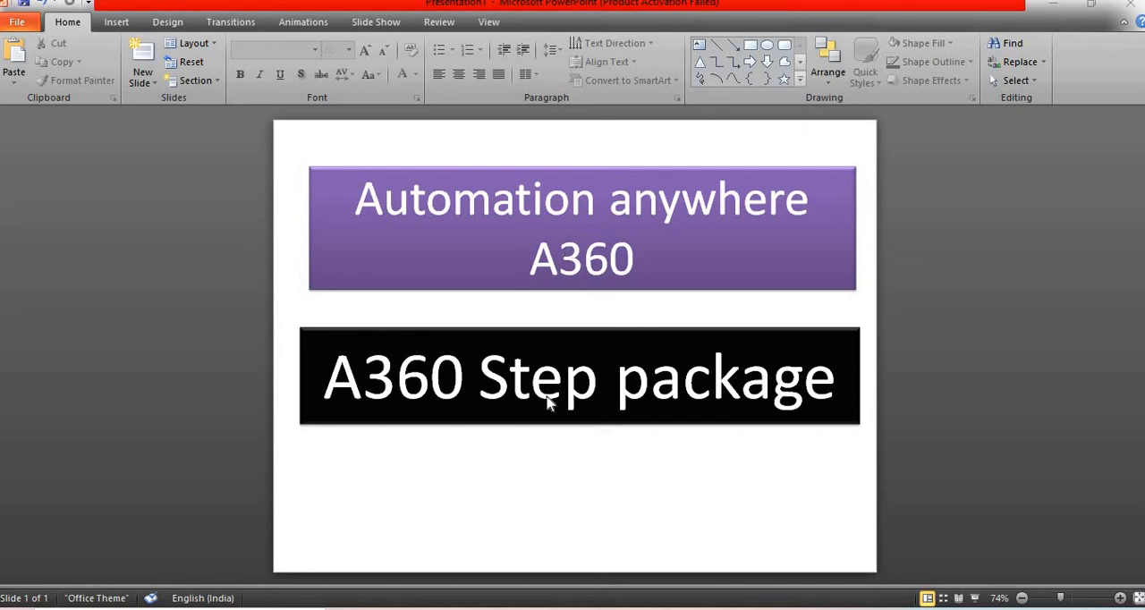
pyautogui.moveTo(555, 284)
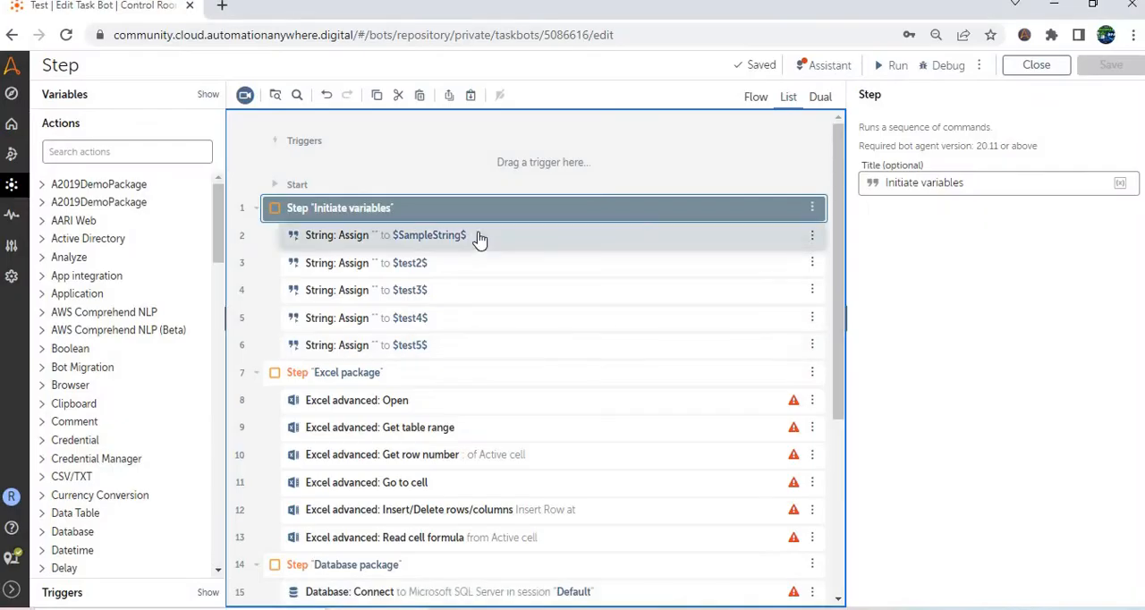
pyautogui.moveTo(385, 235)
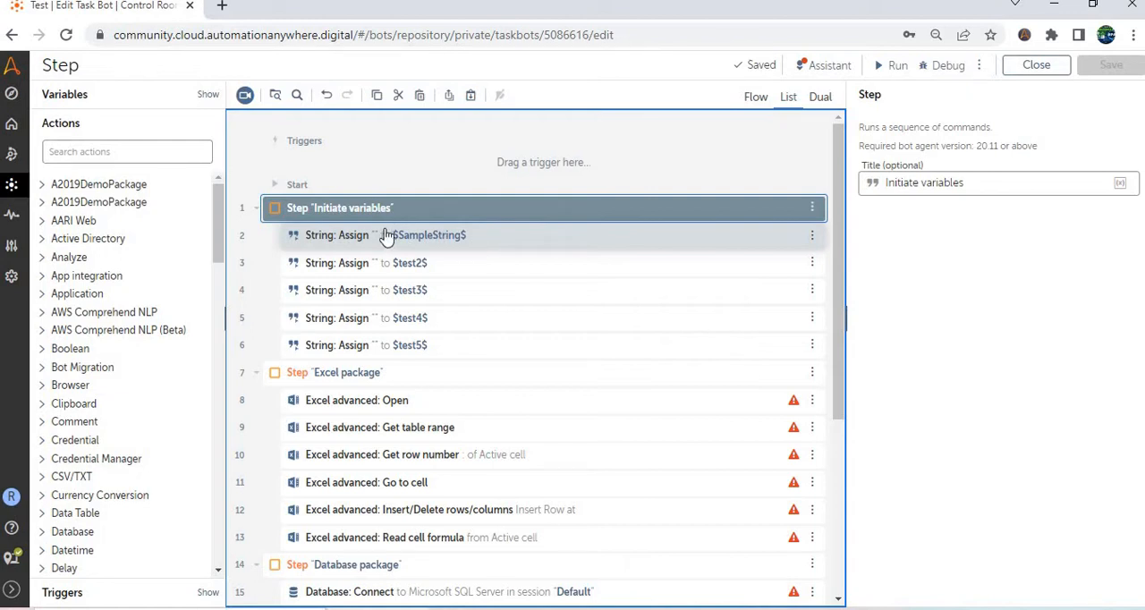
# Select the first String: Assign action under the Initiate variables step.
pyautogui.click(385, 235)
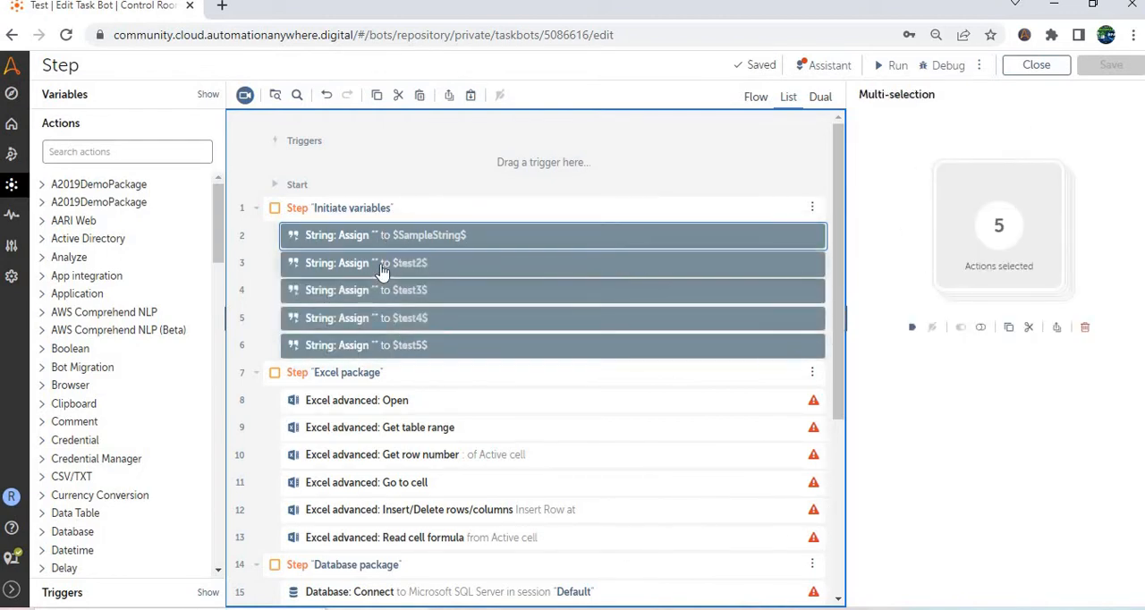
pyautogui.moveTo(361, 326)
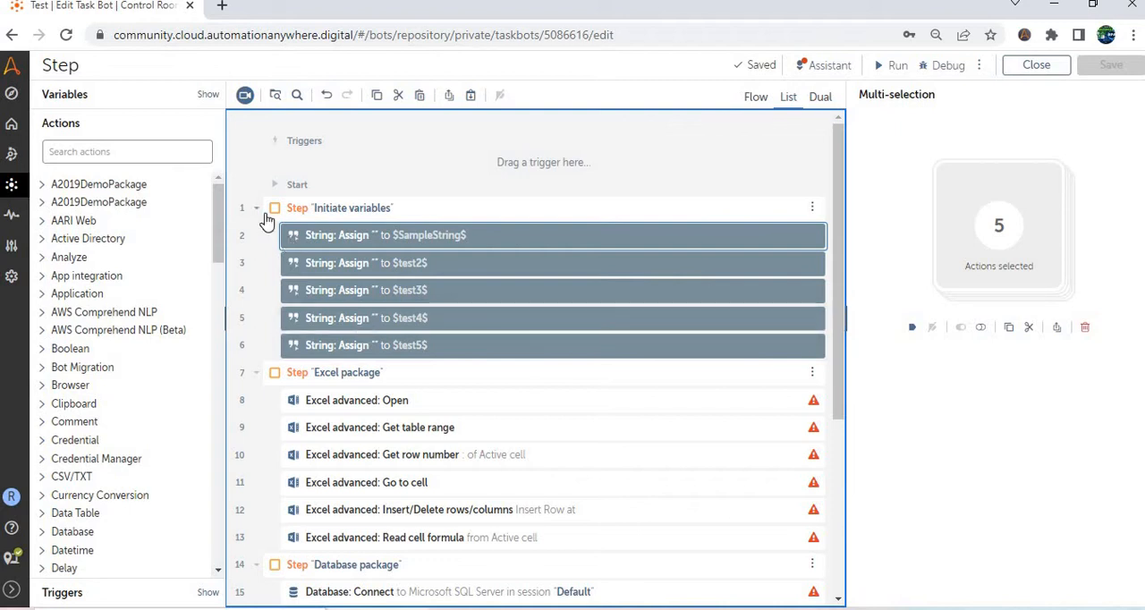
# Collapse the Excel package, Database package and Terminal steps after toggling Initiate variables.
pyautogui.click(258, 208)
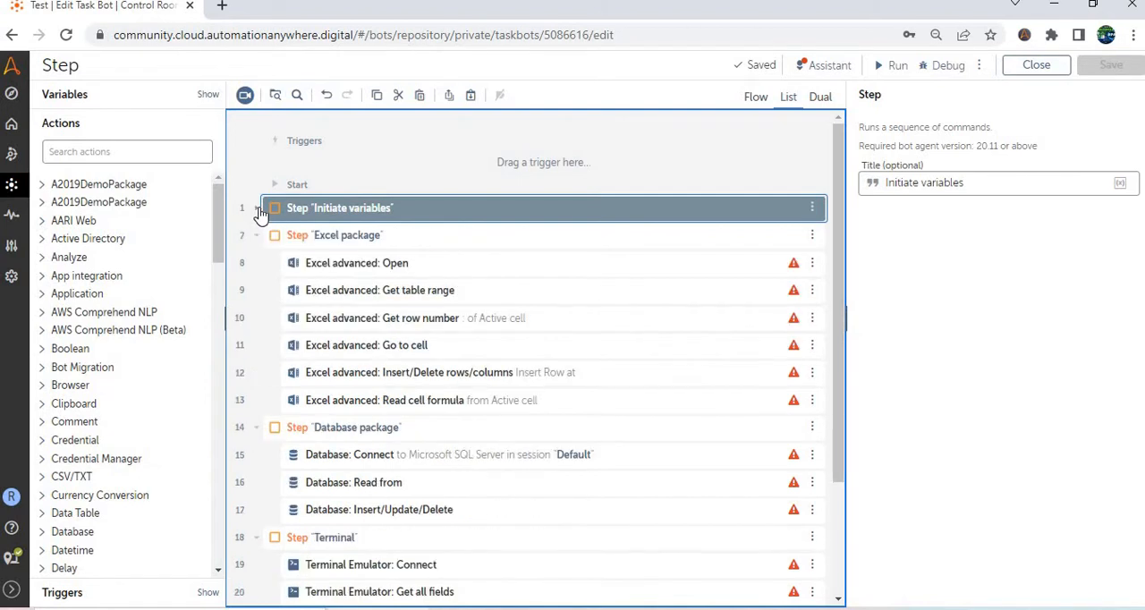
pyautogui.click(256, 208)
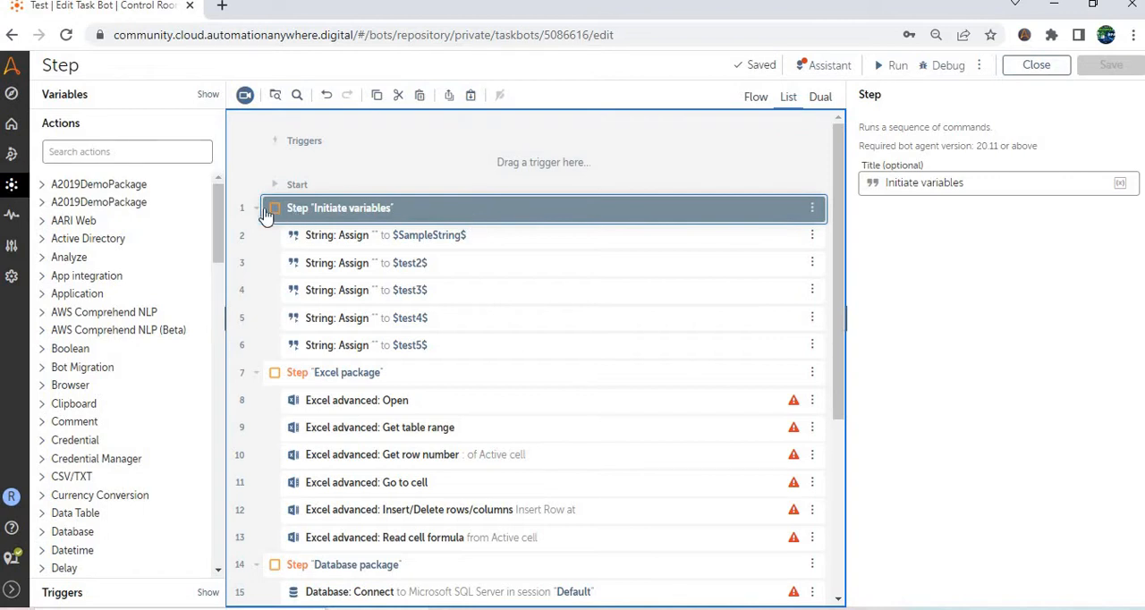
pyautogui.click(256, 208)
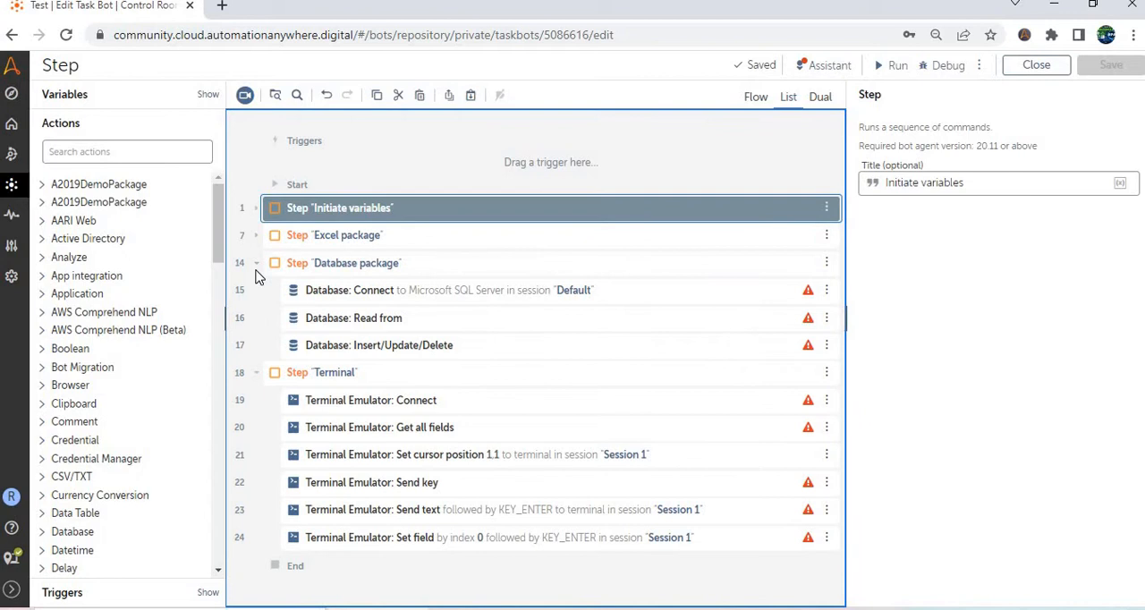
pyautogui.click(256, 263)
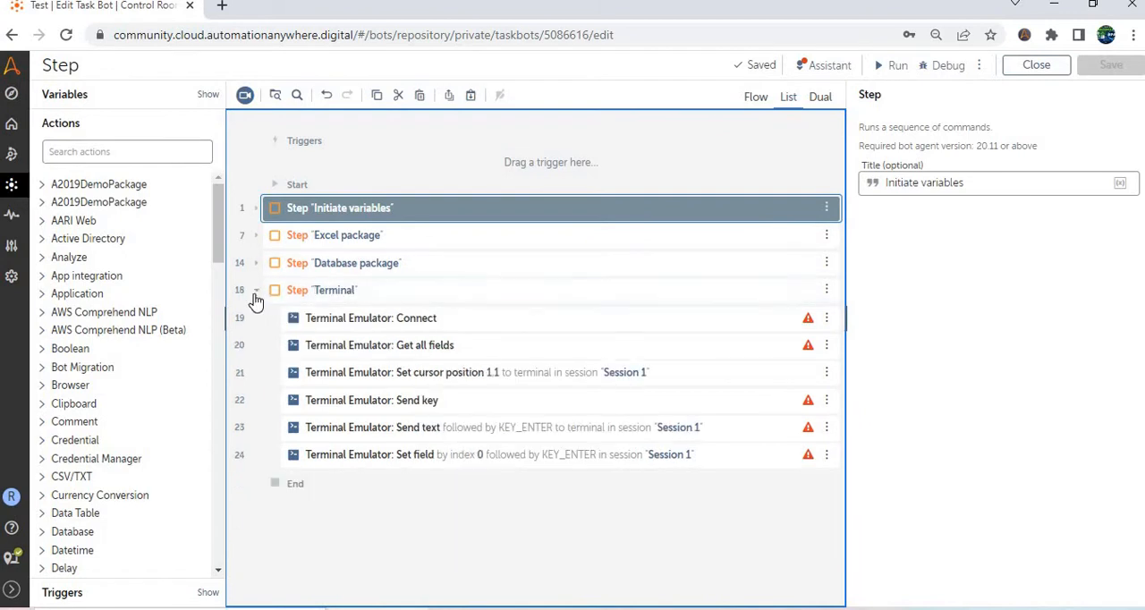
pyautogui.click(256, 290)
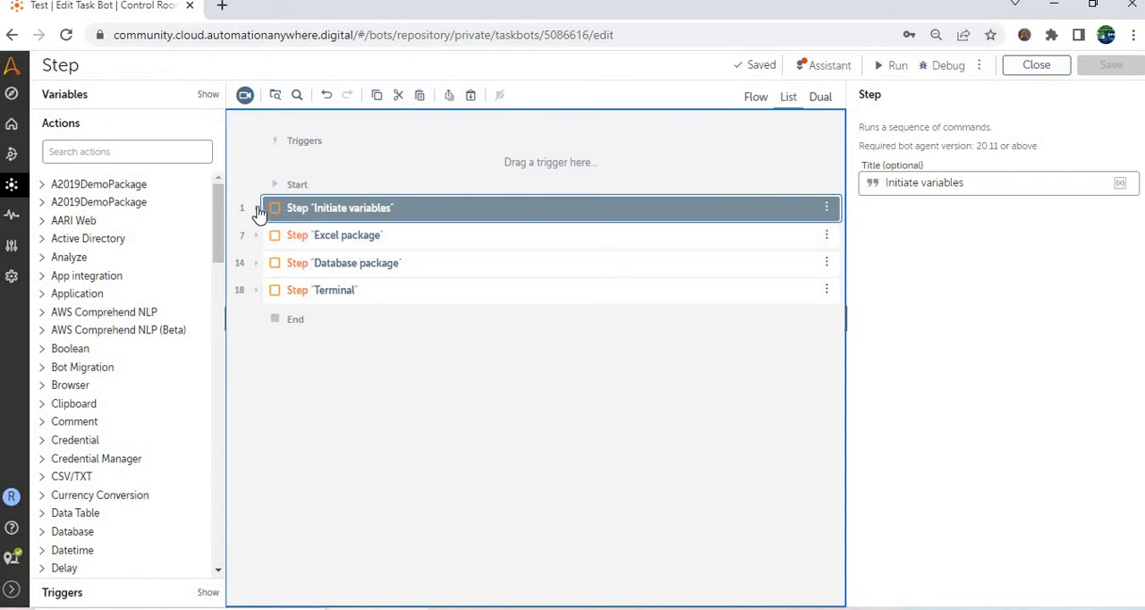
# Leave the Initiate variables step expanded showing its five assign actions.
pyautogui.click(258, 213)
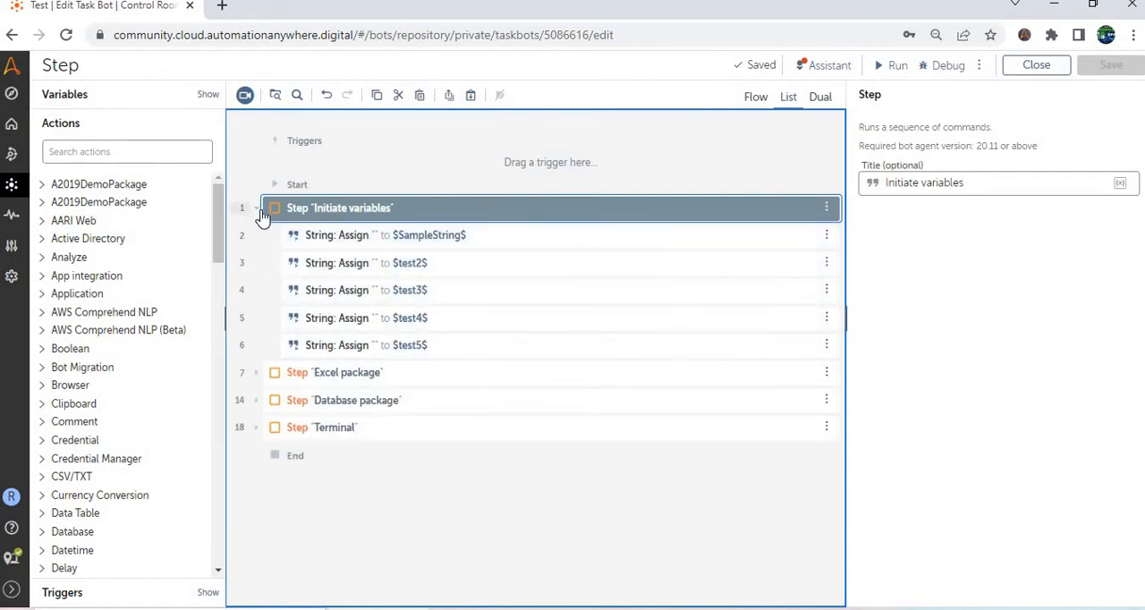
pyautogui.click(257, 208)
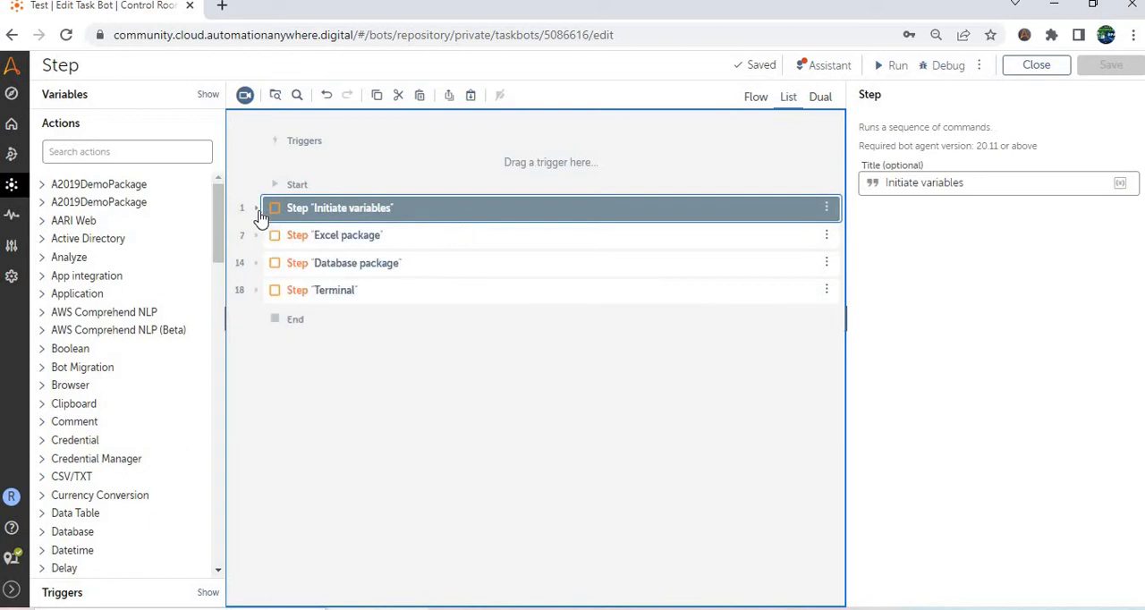
pyautogui.click(258, 207)
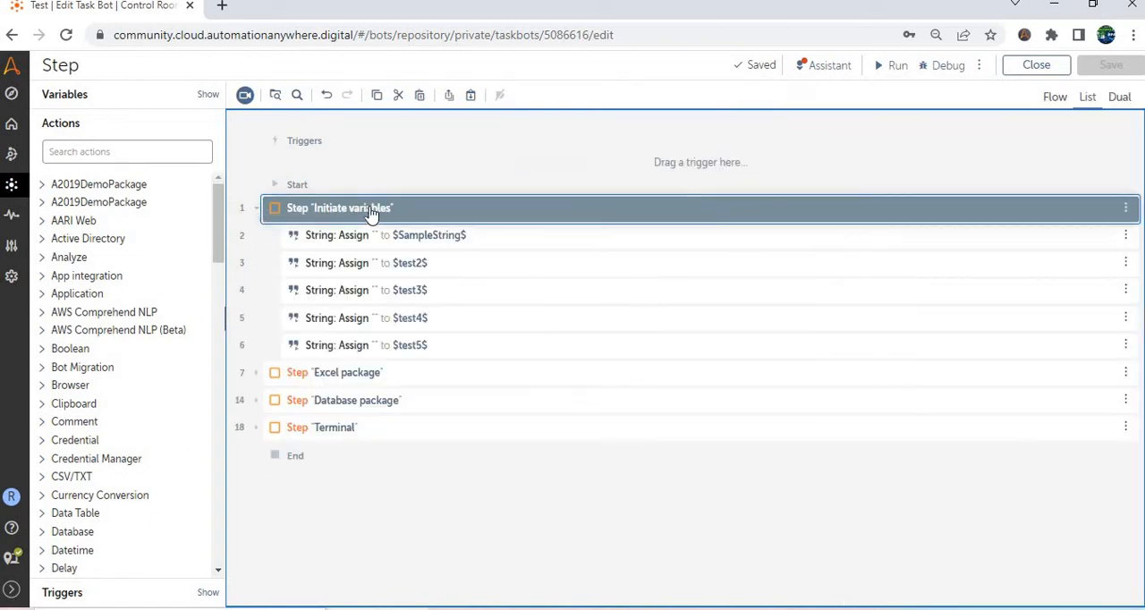
# Disable the Initiate variables step via its options menu.
pyautogui.click(338, 208)
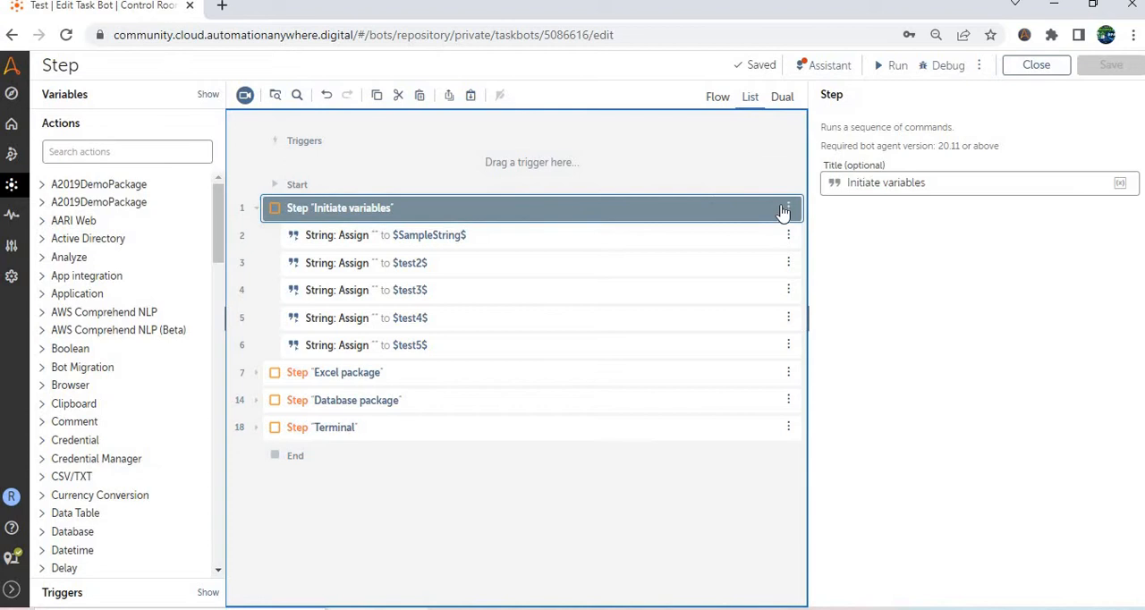
pyautogui.click(787, 207)
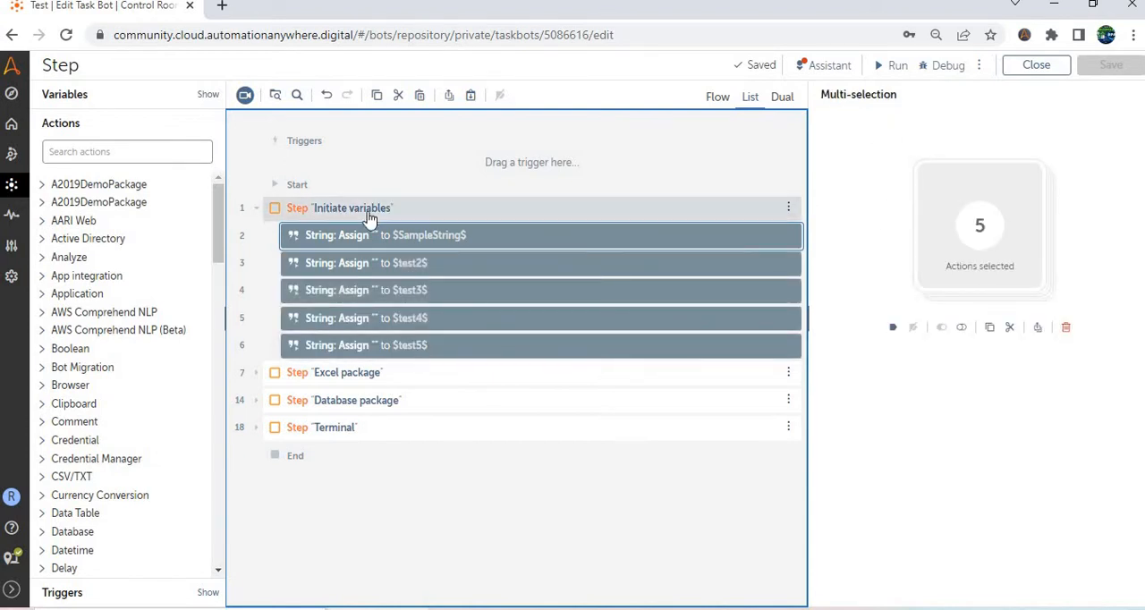
pyautogui.click(340, 208)
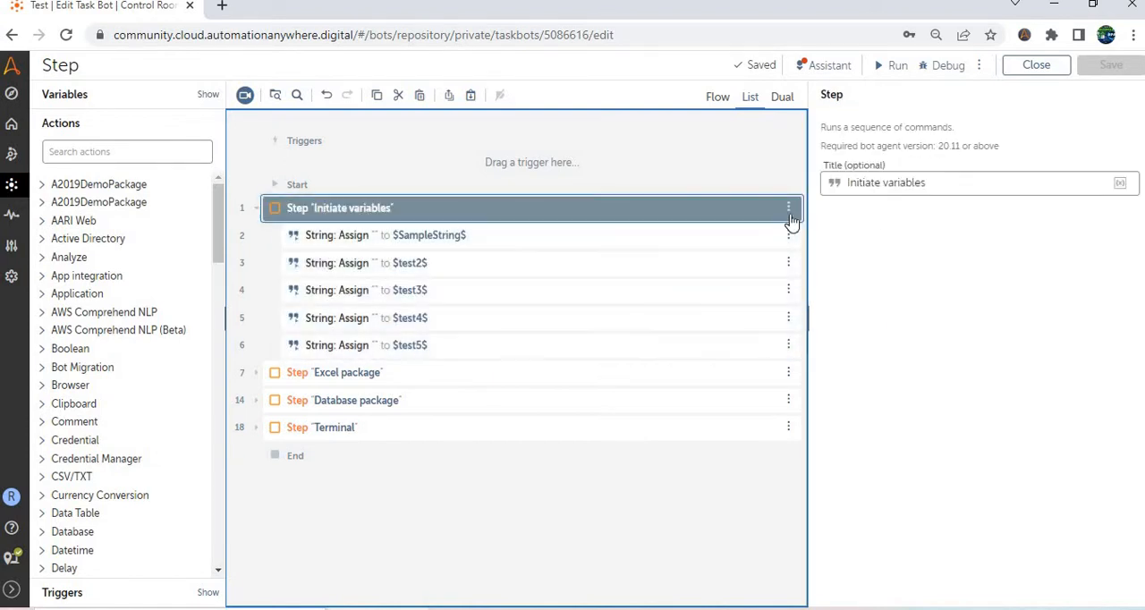
pyautogui.click(788, 208)
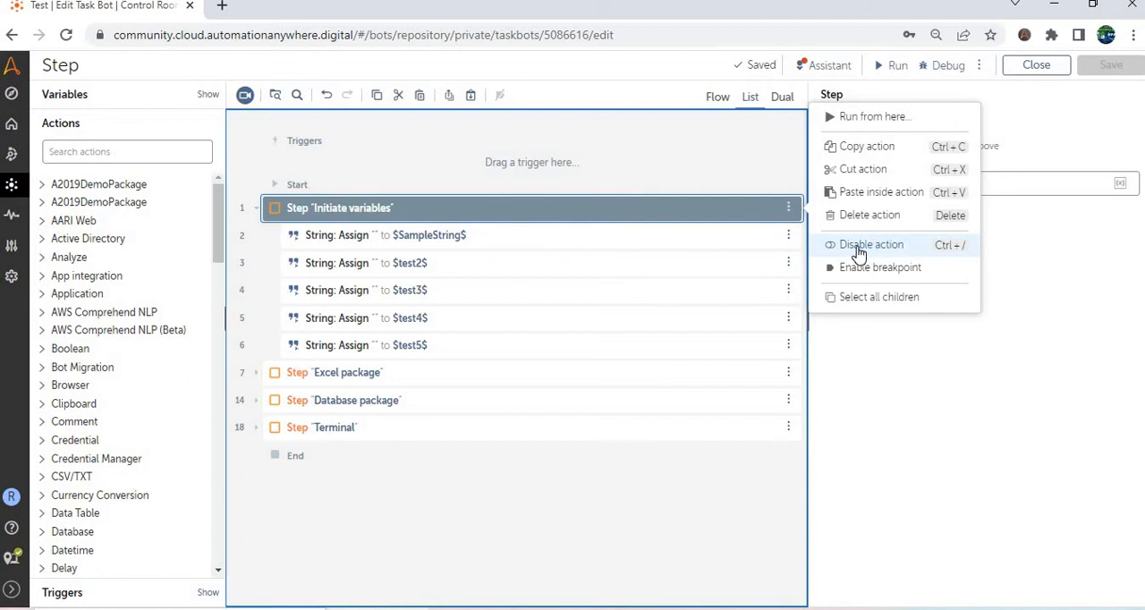
pyautogui.click(869, 244)
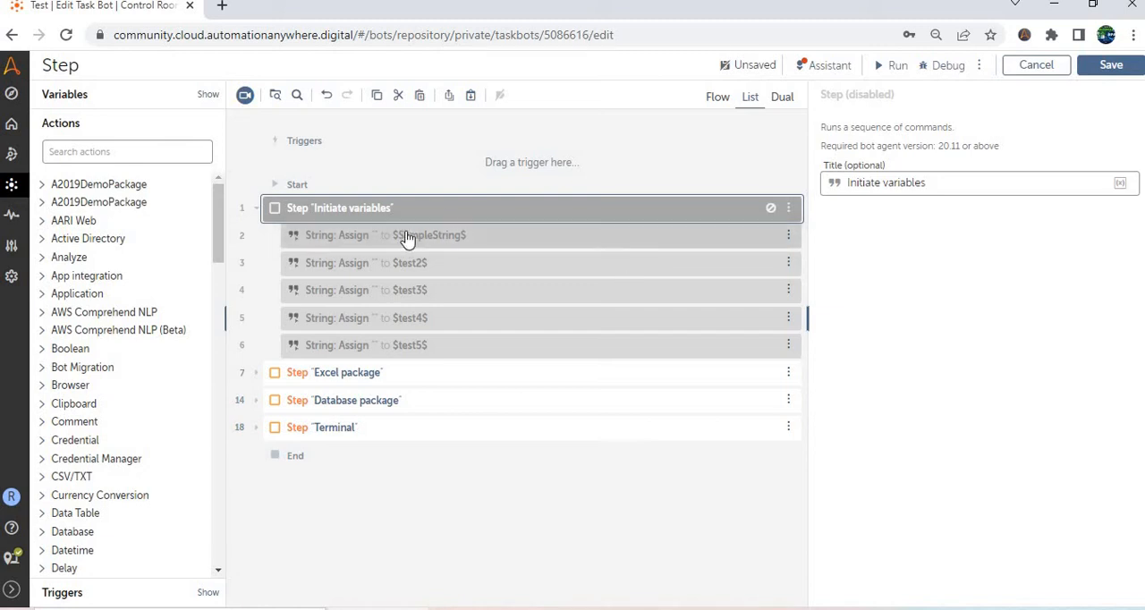
# Re-enable the Initiate variables step so its five assign actions are active again.
pyautogui.click(430, 234)
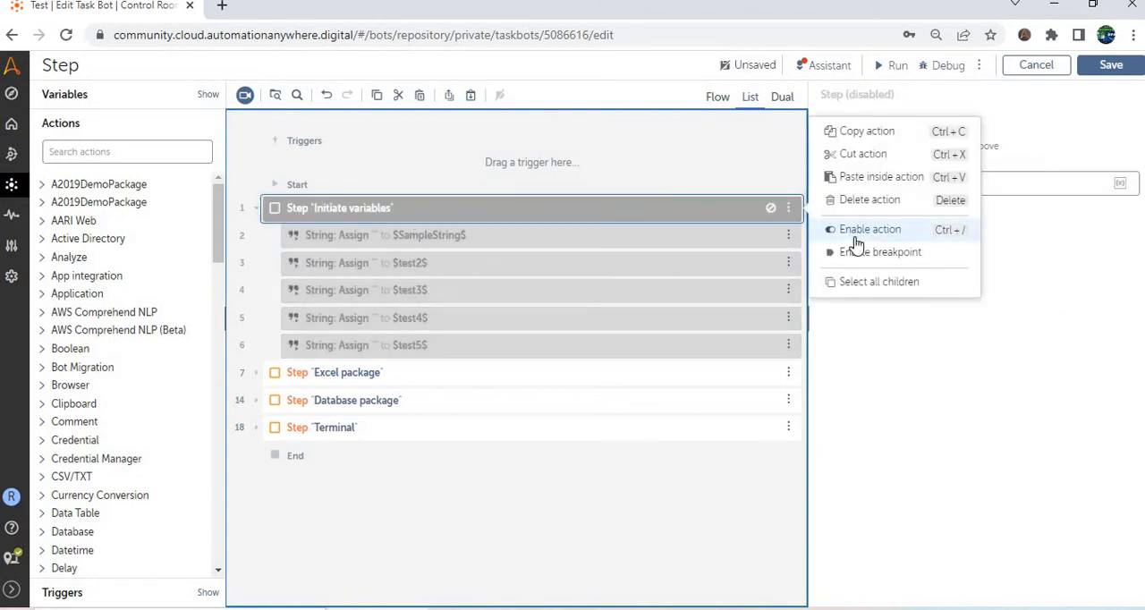
pyautogui.click(870, 229)
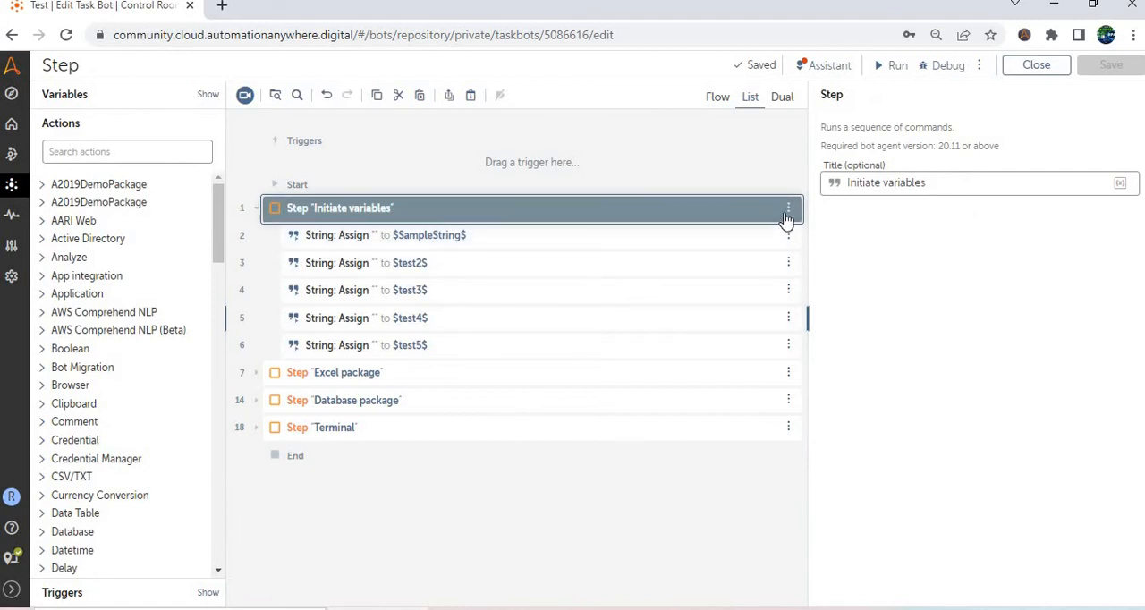
pyautogui.click(787, 208)
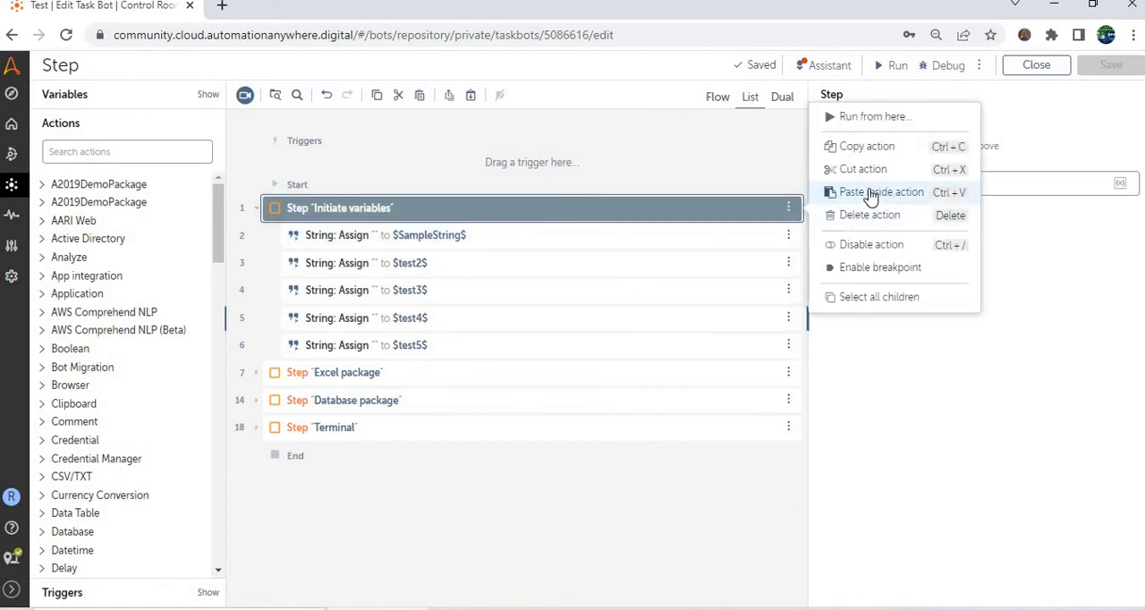
pyautogui.moveTo(866, 146)
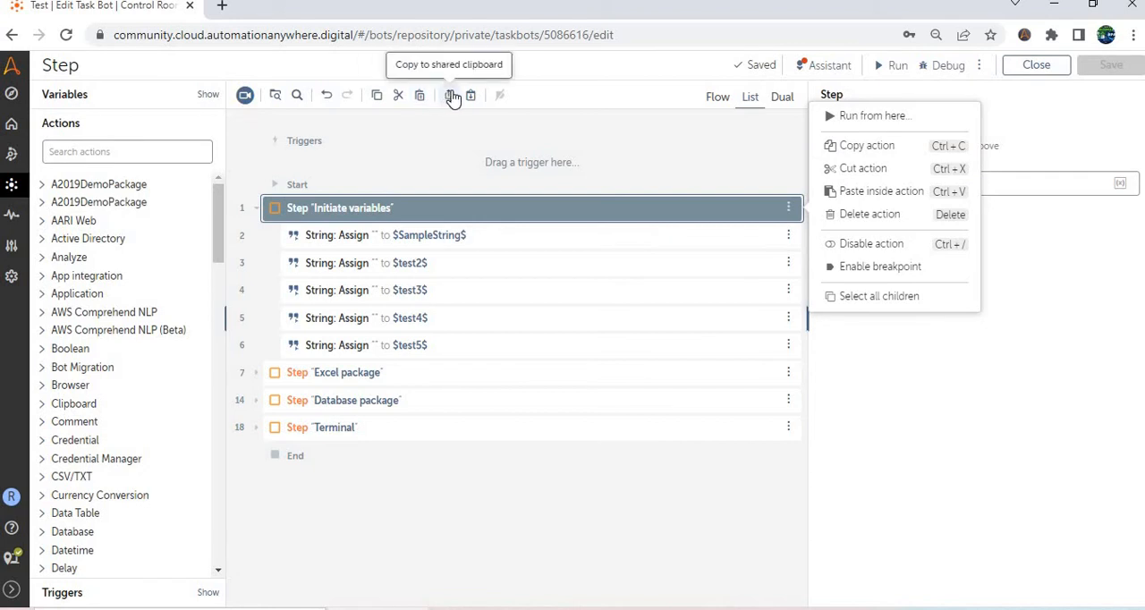
pyautogui.moveTo(465, 96)
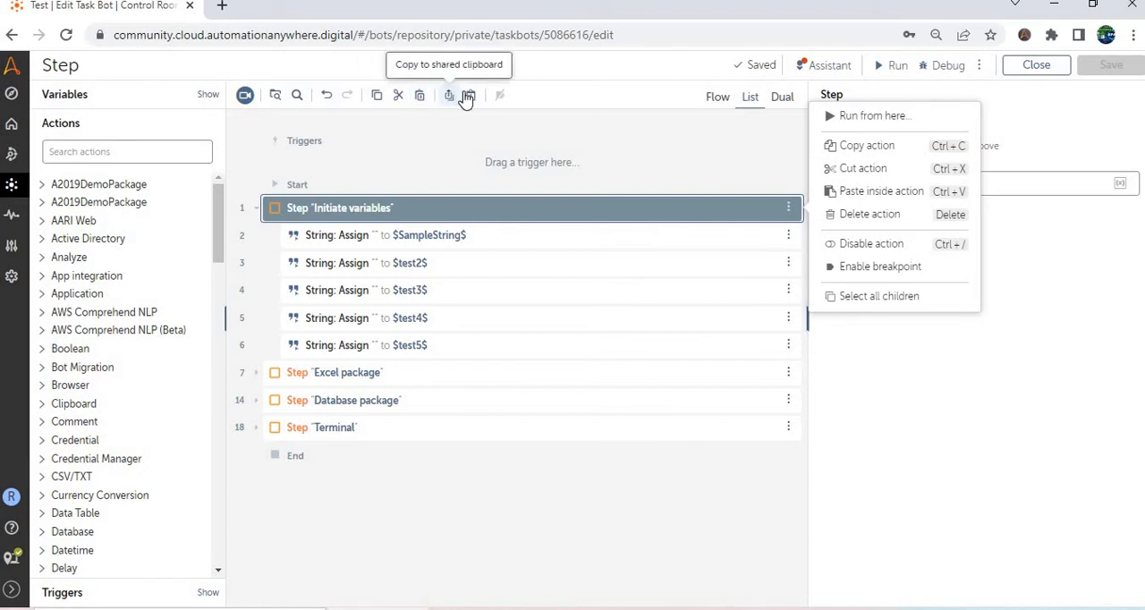
pyautogui.moveTo(444, 218)
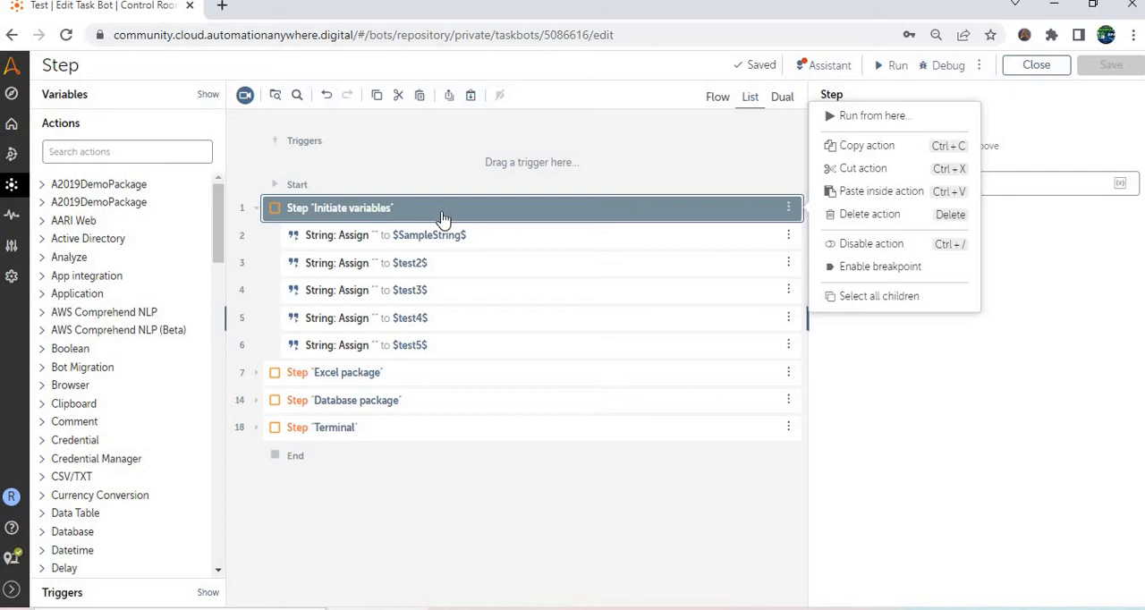
pyautogui.click(385, 234)
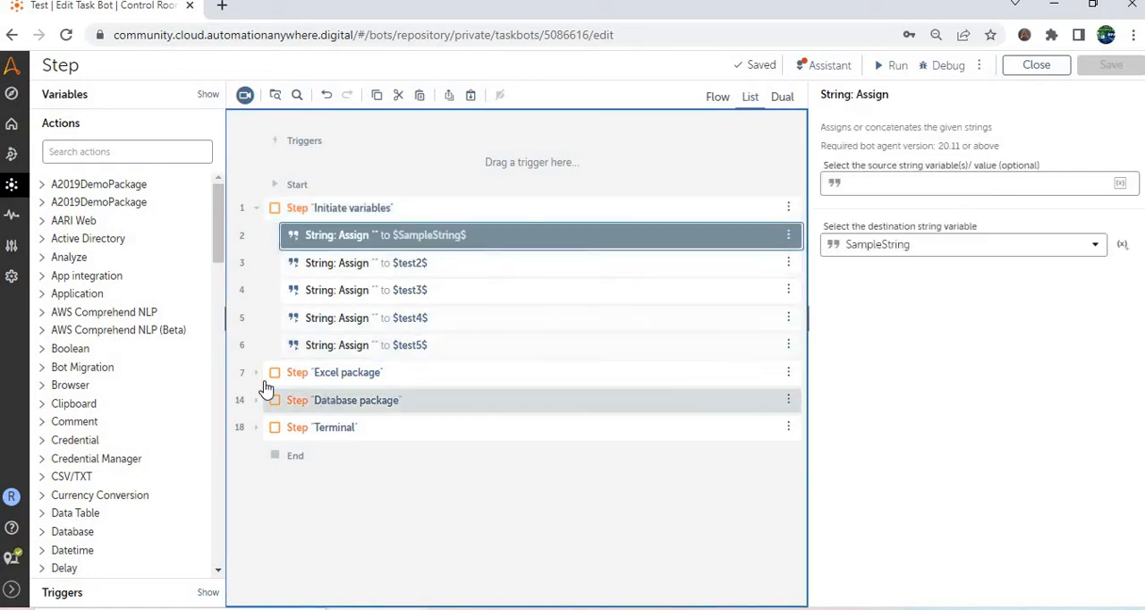
# Expand the Excel package and Database package steps, selecting the Excel open action.
pyautogui.click(255, 372)
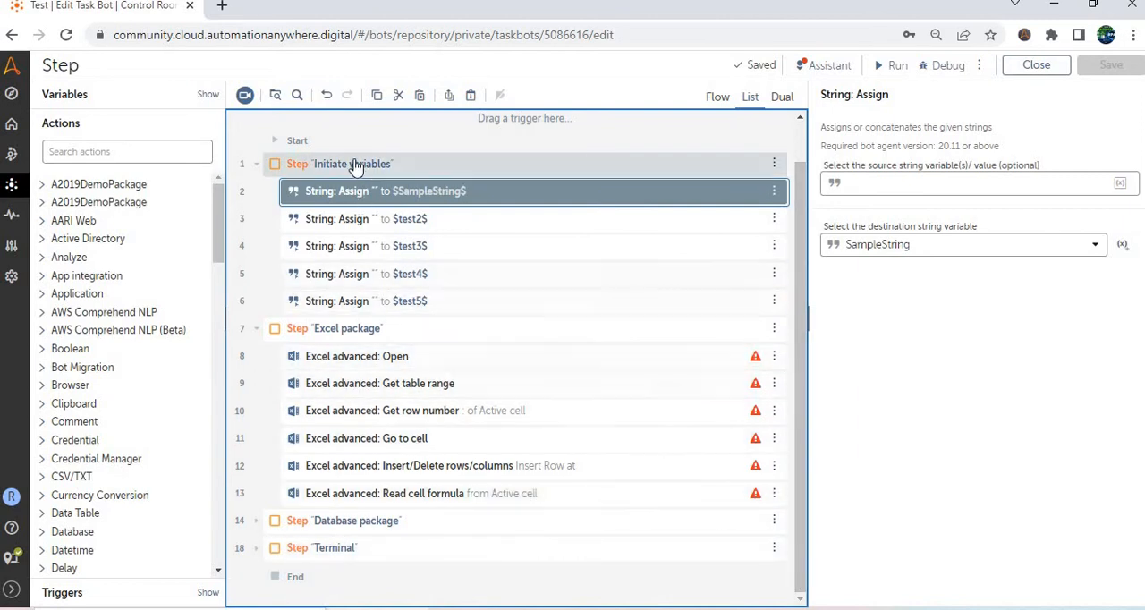
pyautogui.click(340, 164)
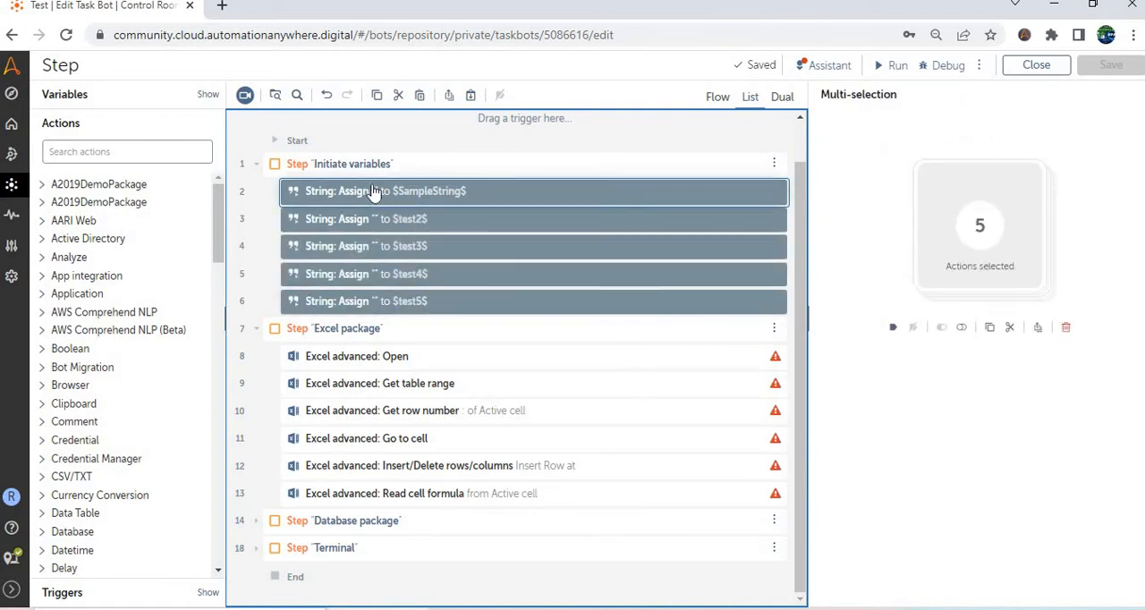
pyautogui.click(358, 356)
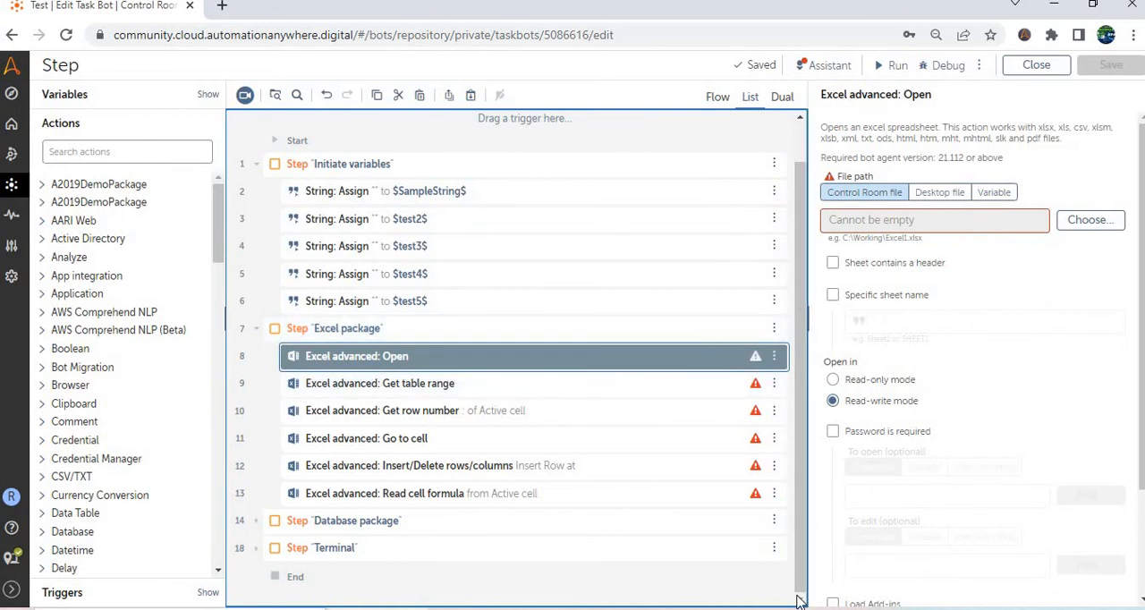
pyautogui.moveTo(515, 494)
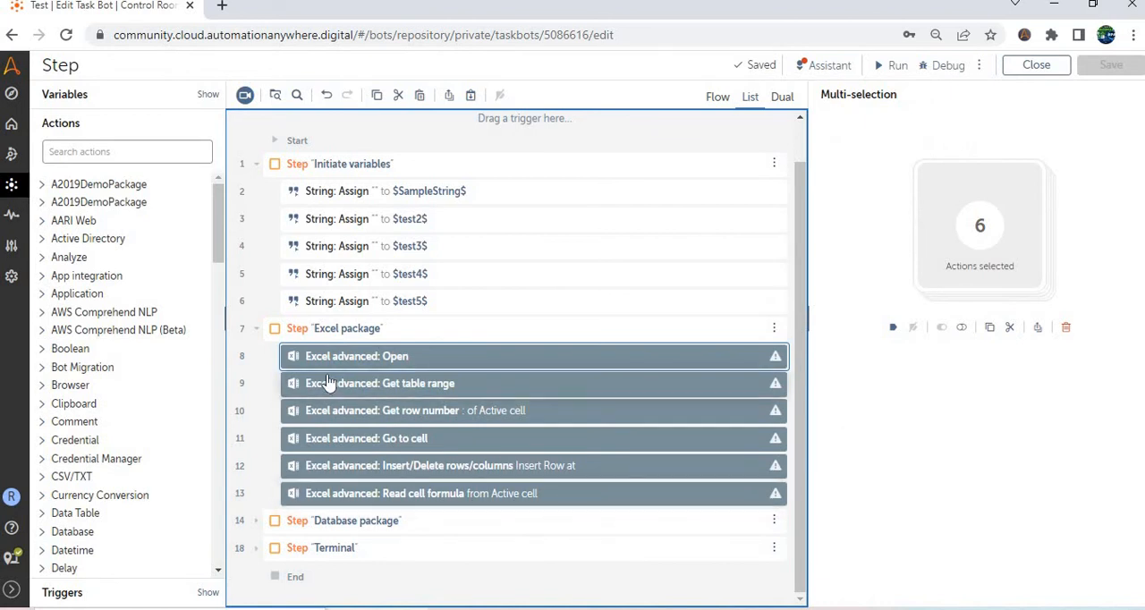
pyautogui.moveTo(254, 512)
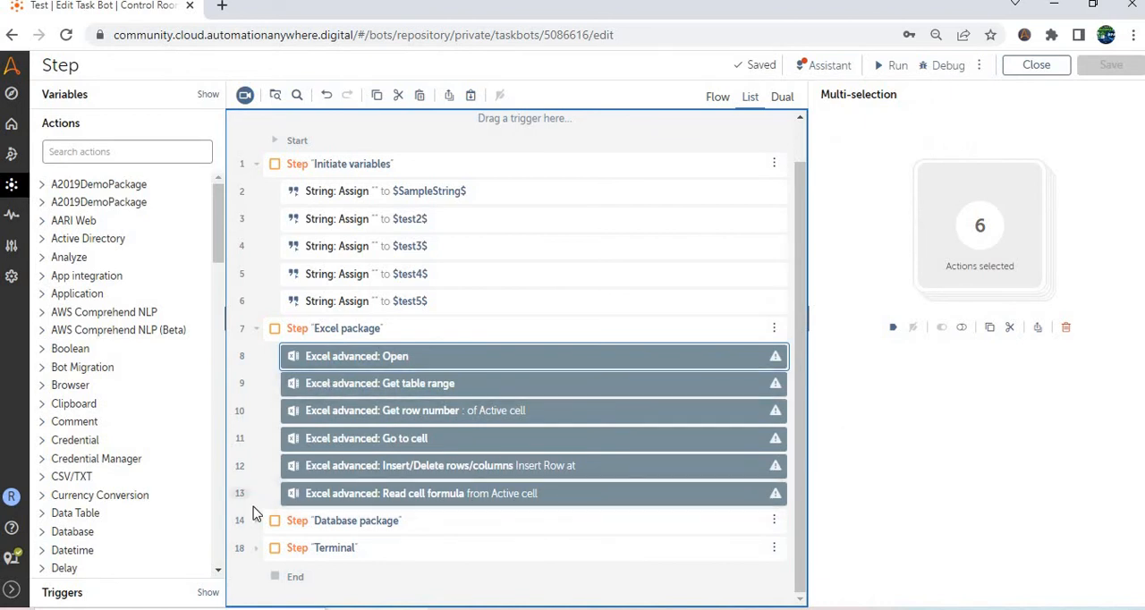
pyautogui.click(256, 519)
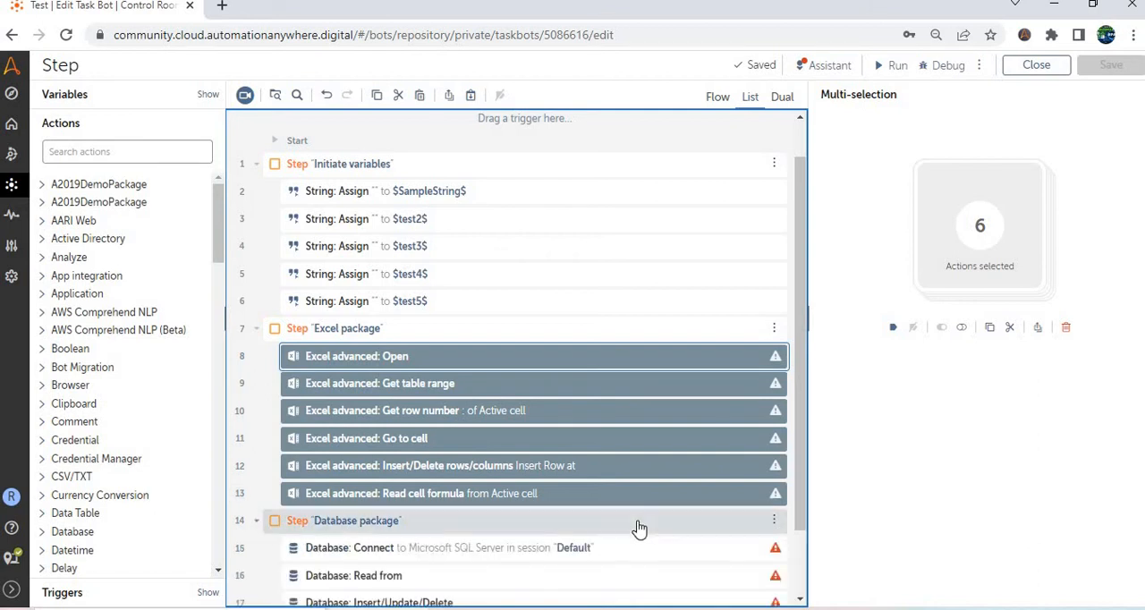
pyautogui.scroll(-3)
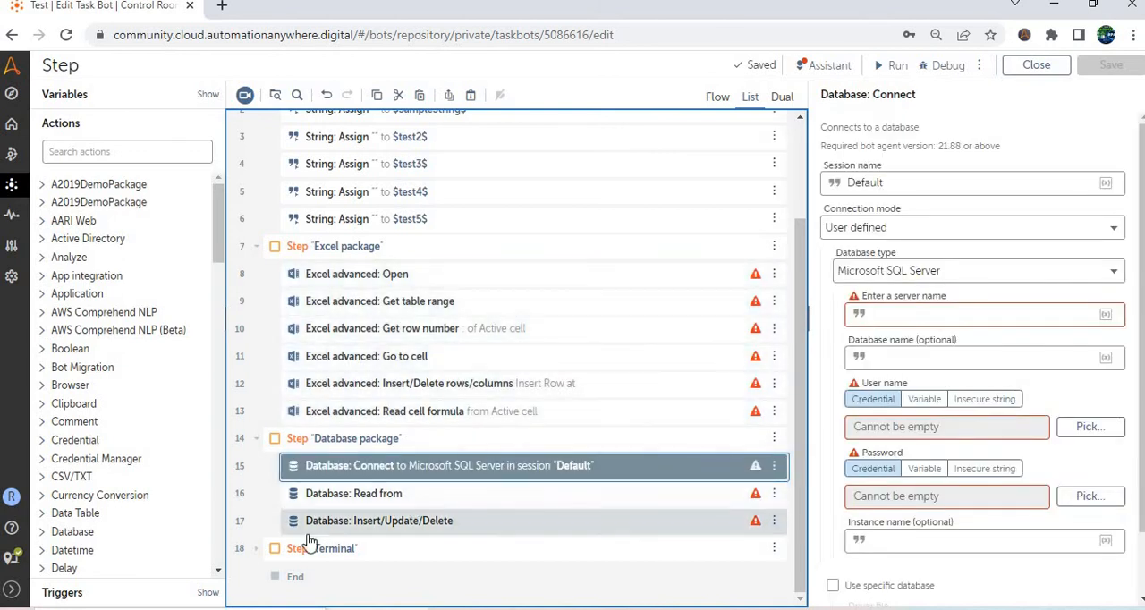
# Expand the Terminal step and select it to show its Terminal Emulator actions.
pyautogui.click(275, 547)
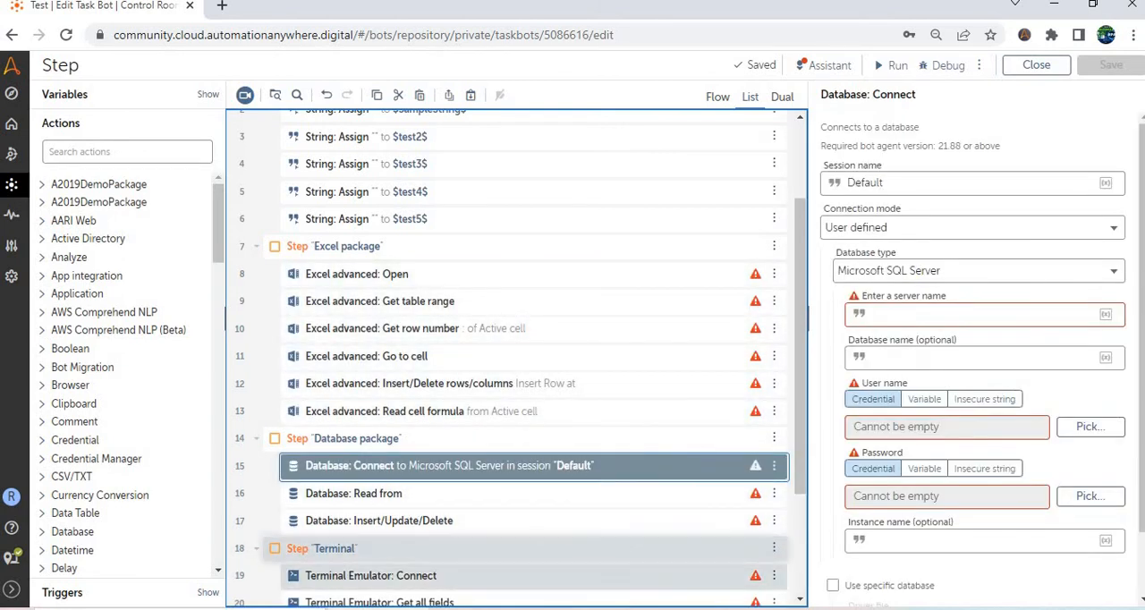
pyautogui.scroll(-3)
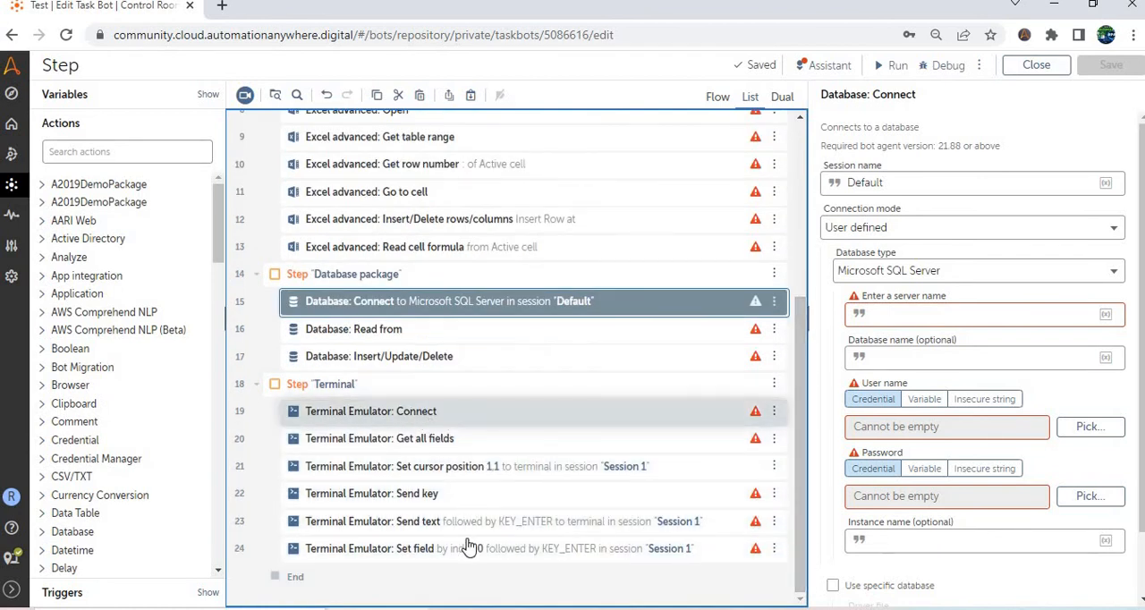
pyautogui.click(393, 548)
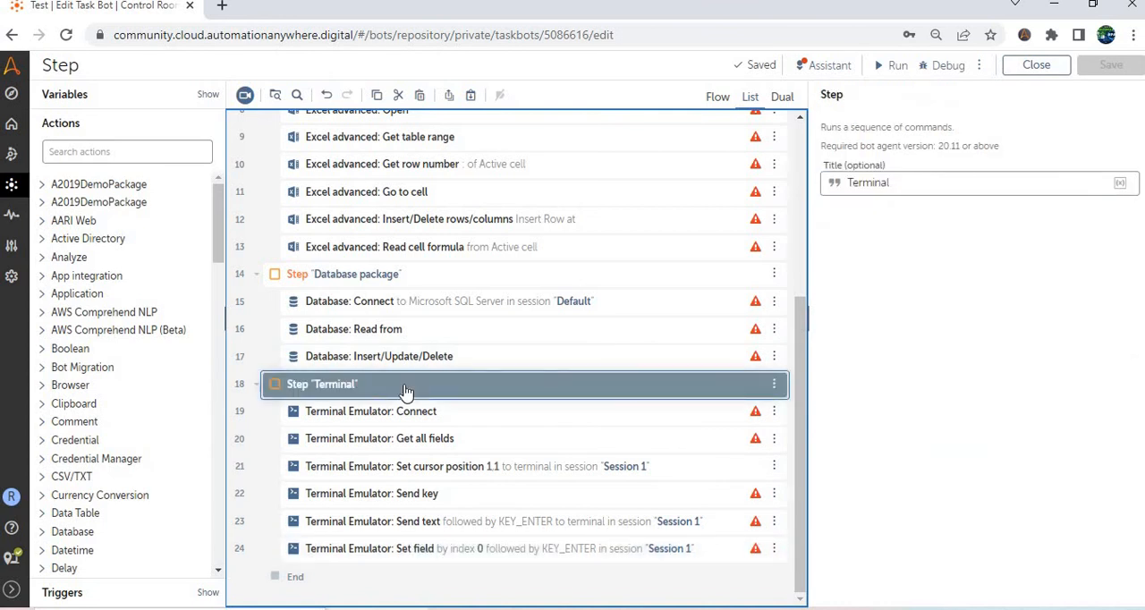
pyautogui.moveTo(716, 385)
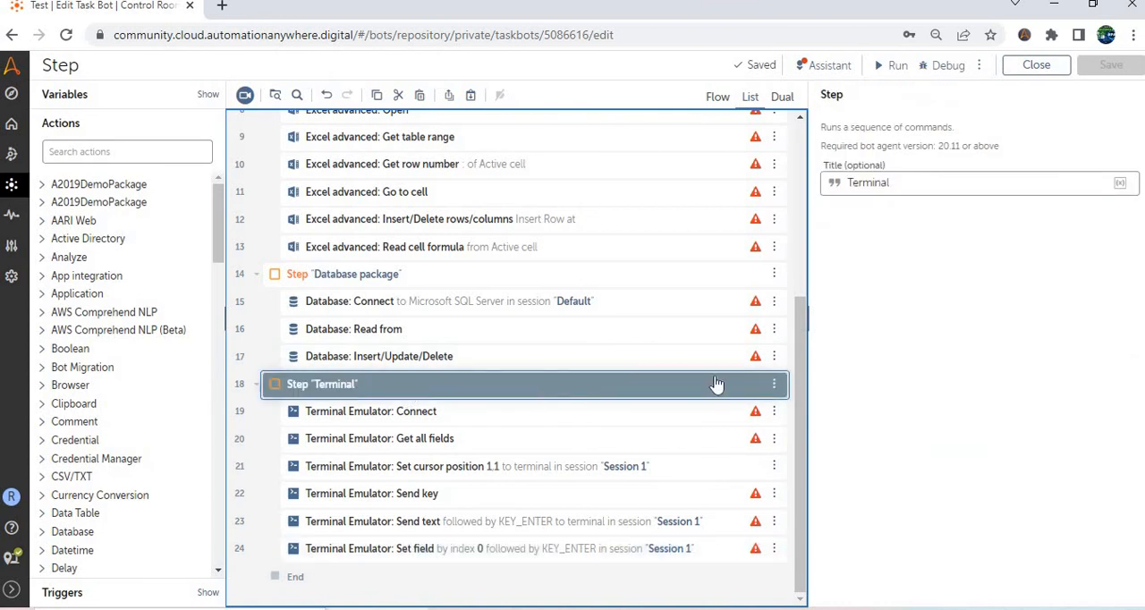
# Show the Terminal step's options menu with Copy, Cut, Paste inside, Delete and Disable.
pyautogui.click(773, 383)
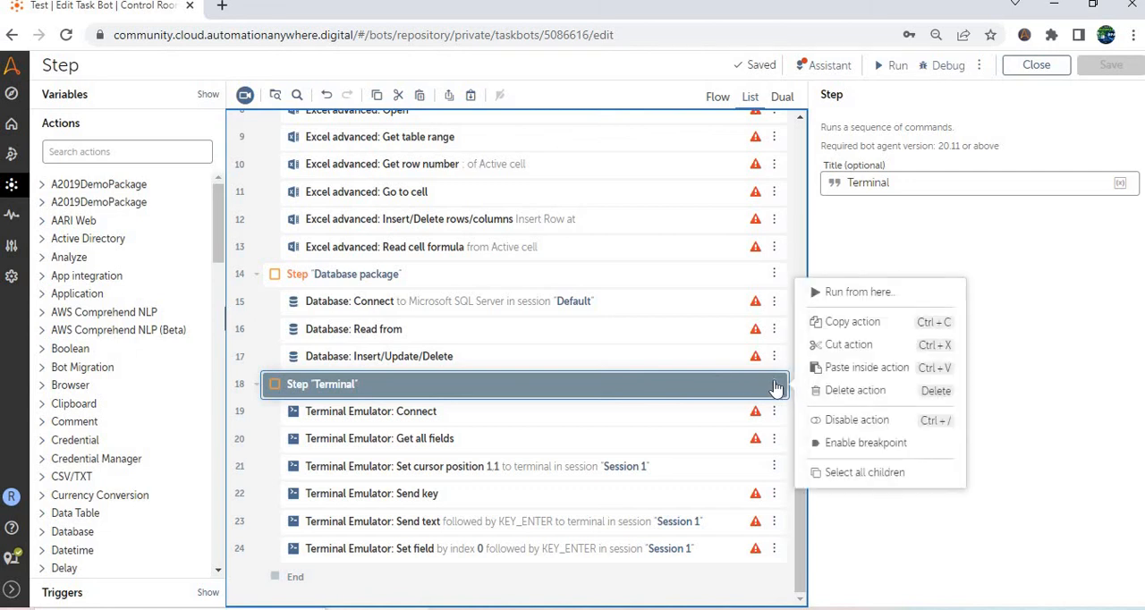
pyautogui.moveTo(705, 206)
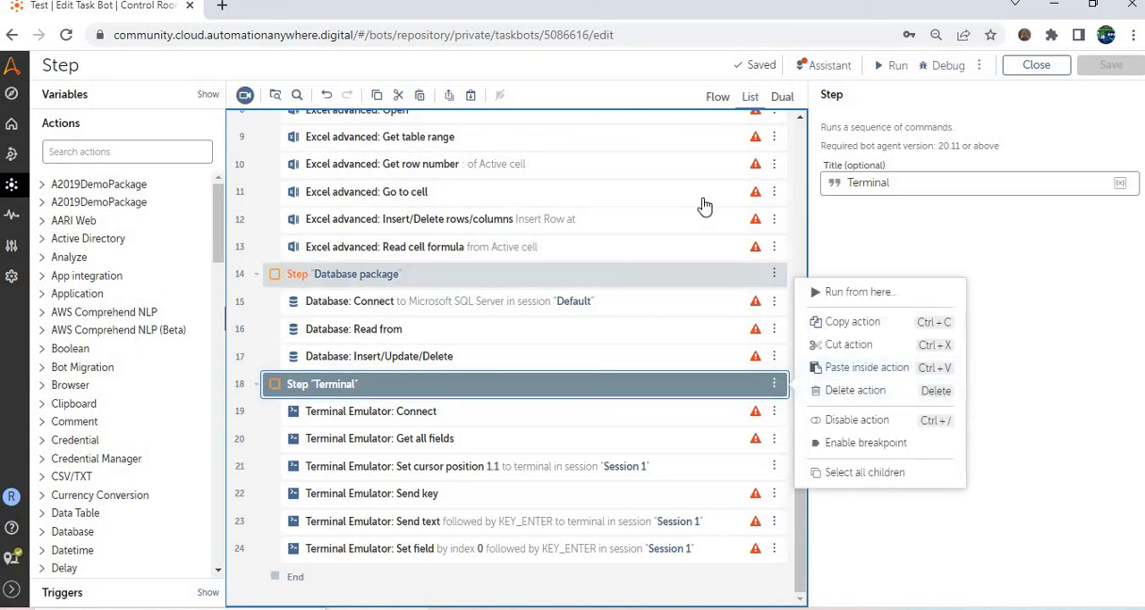
pyautogui.moveTo(451, 295)
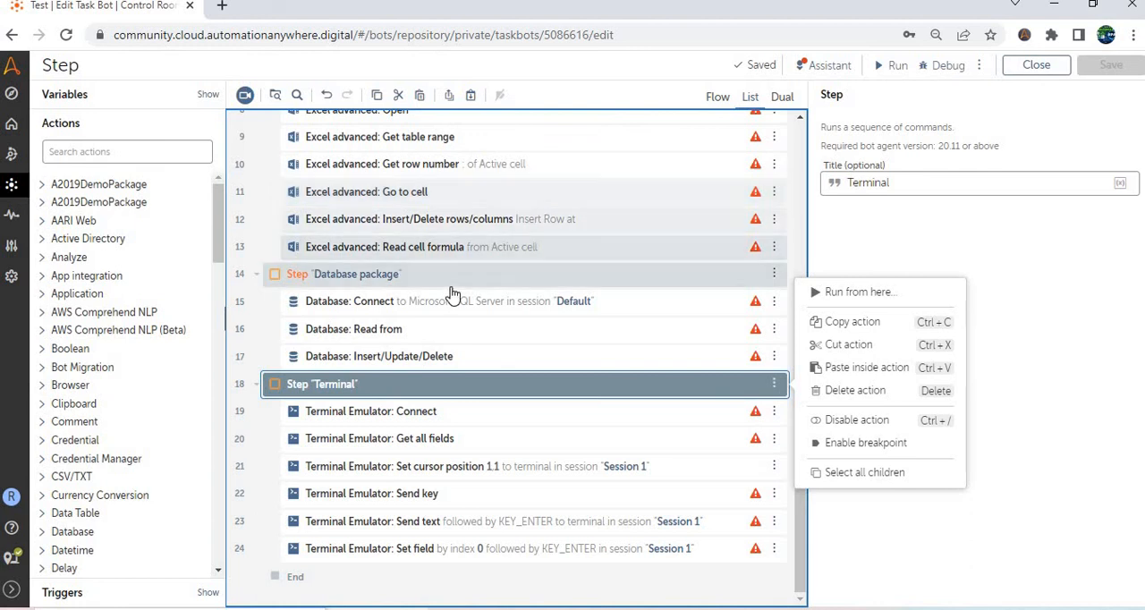